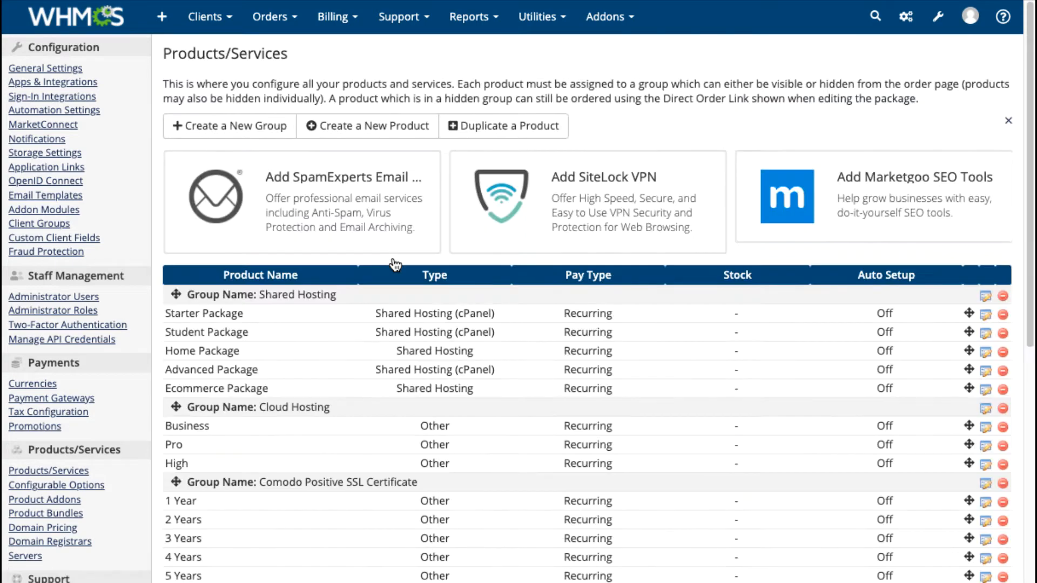
Give Premium Hosting the tagline 'Guaranteed uptime, priority support, and more!' and describe the add-on as expedited support.
scroll("down", 3)
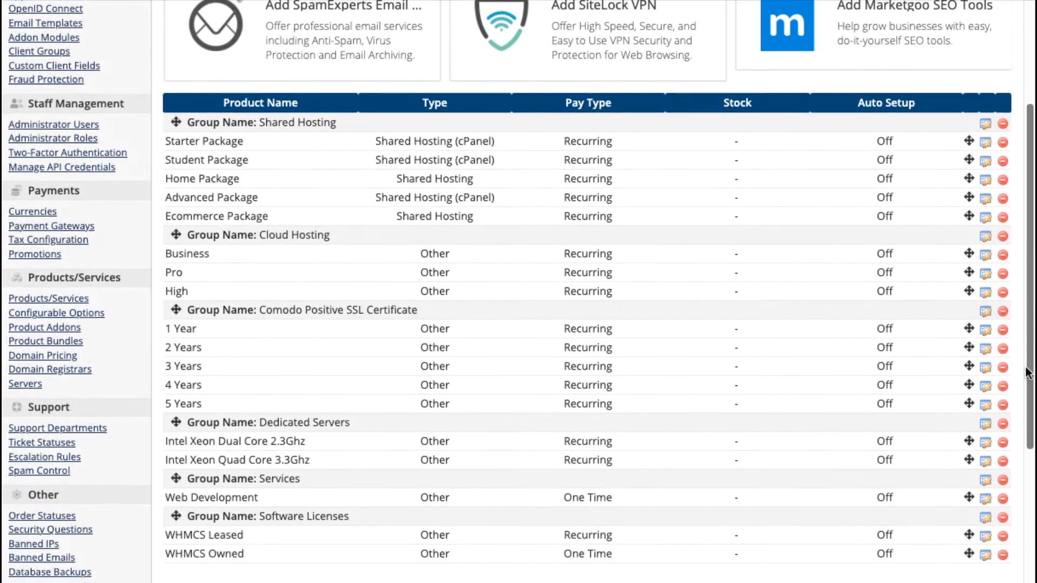
scroll("up", 3)
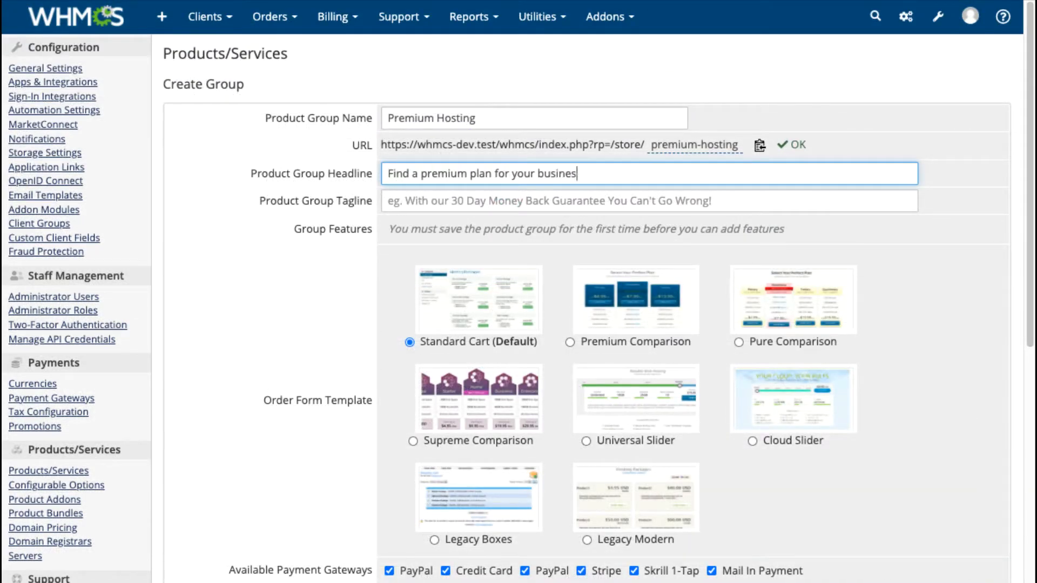
type("Guaranteed uptime, priority support, and more!")
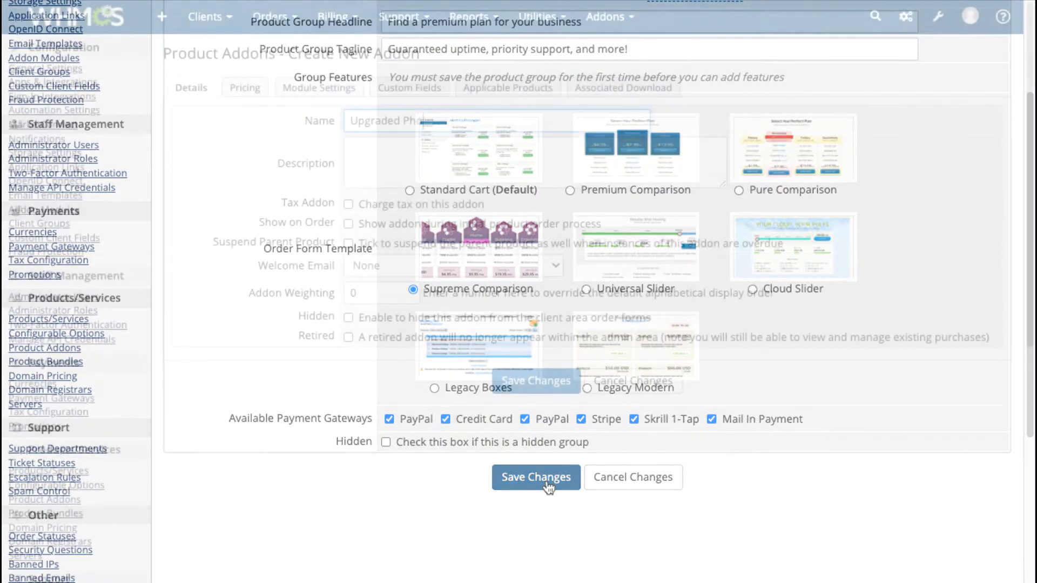
type("Receive expedited support servic")
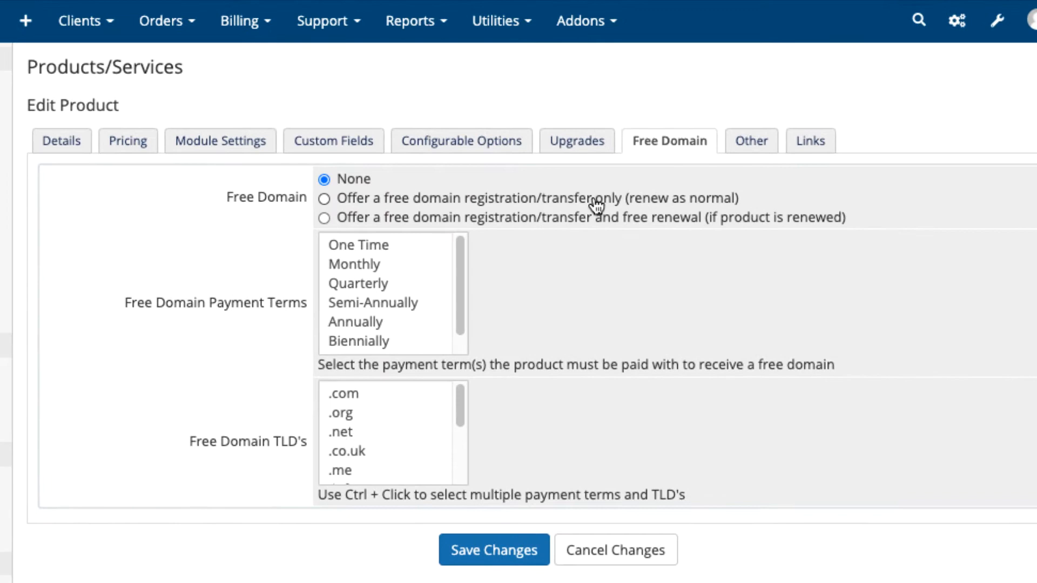
Assign the existing client to the quote, enter tax ID AB-12345, and go to Fraud Protection.
left_click(324, 199)
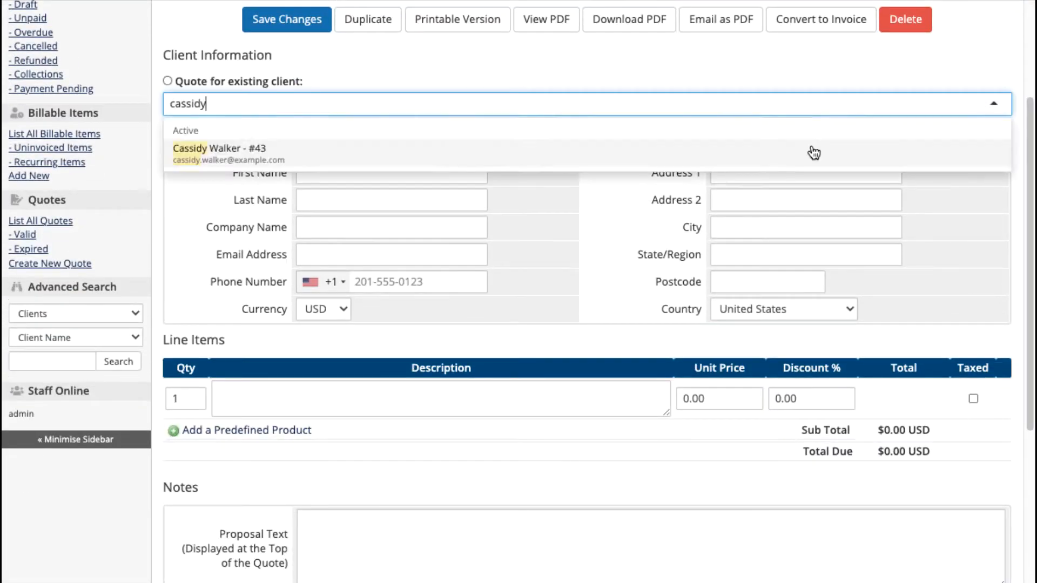
left_click(219, 154)
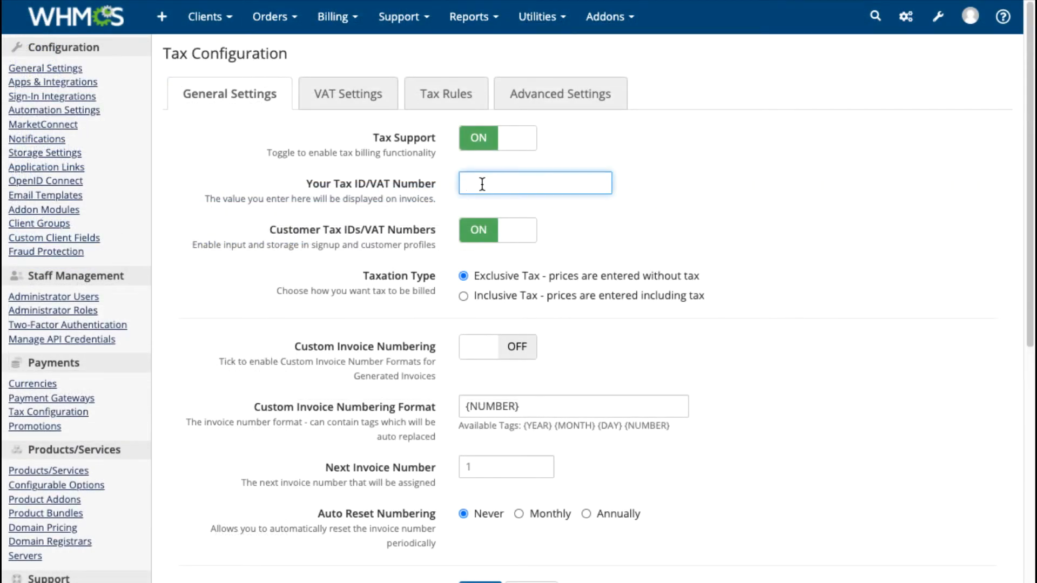
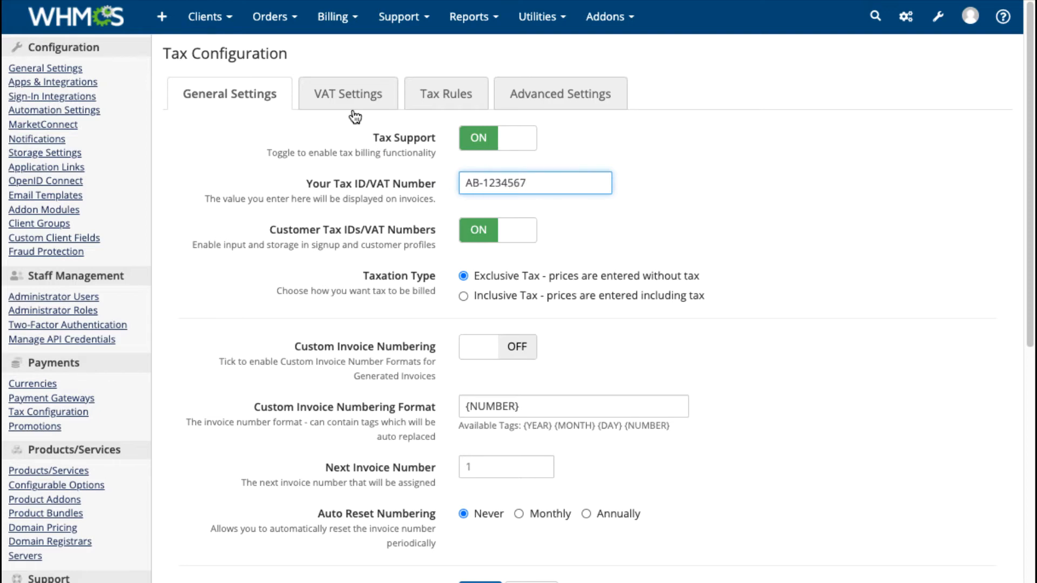
left_click(46, 251)
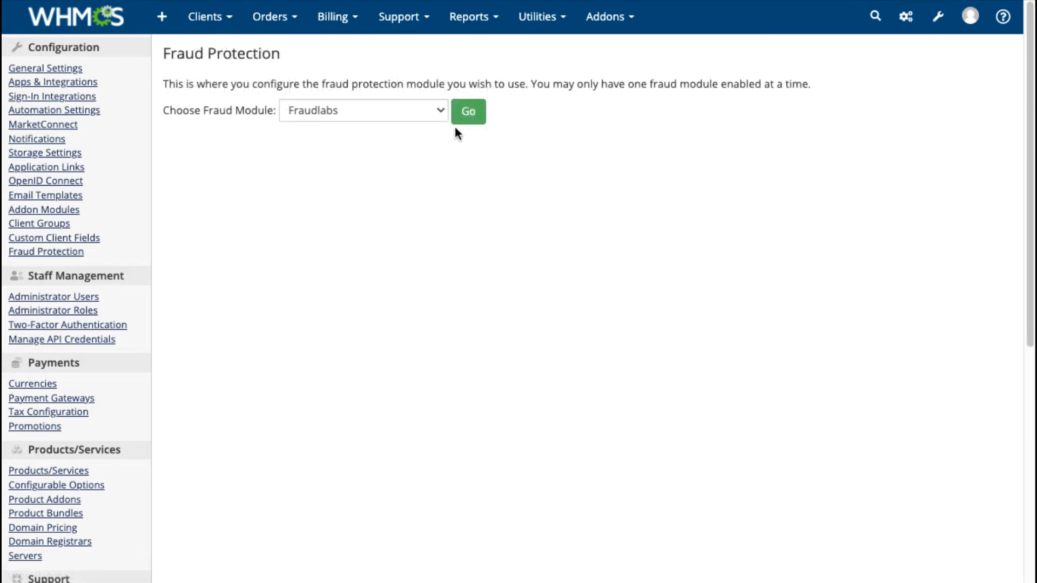
Load the FraudLabs Pro module settings, showing risk score 20 with all options unticked.
left_click(468, 111)
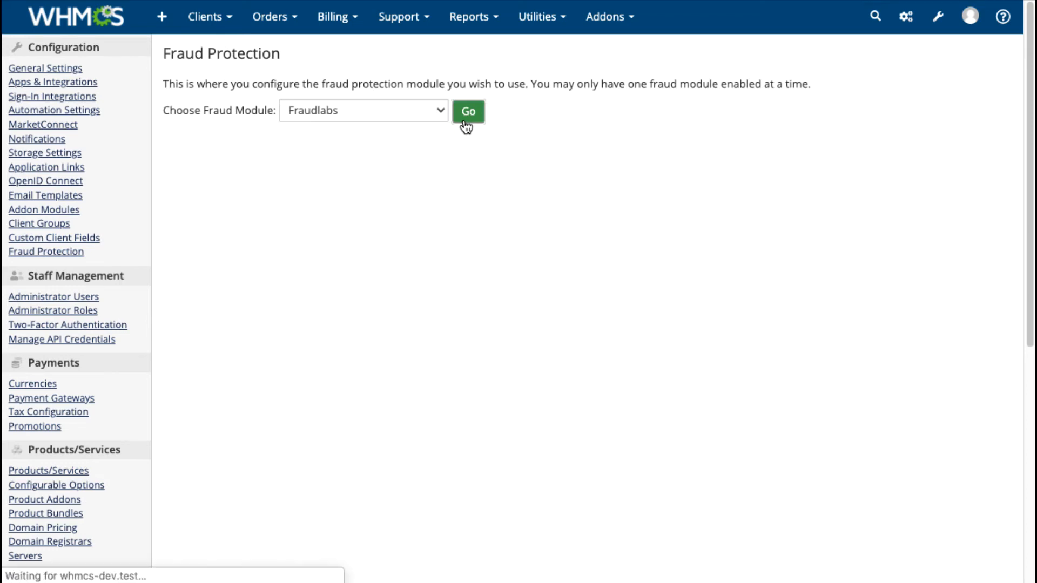
left_click(469, 111)
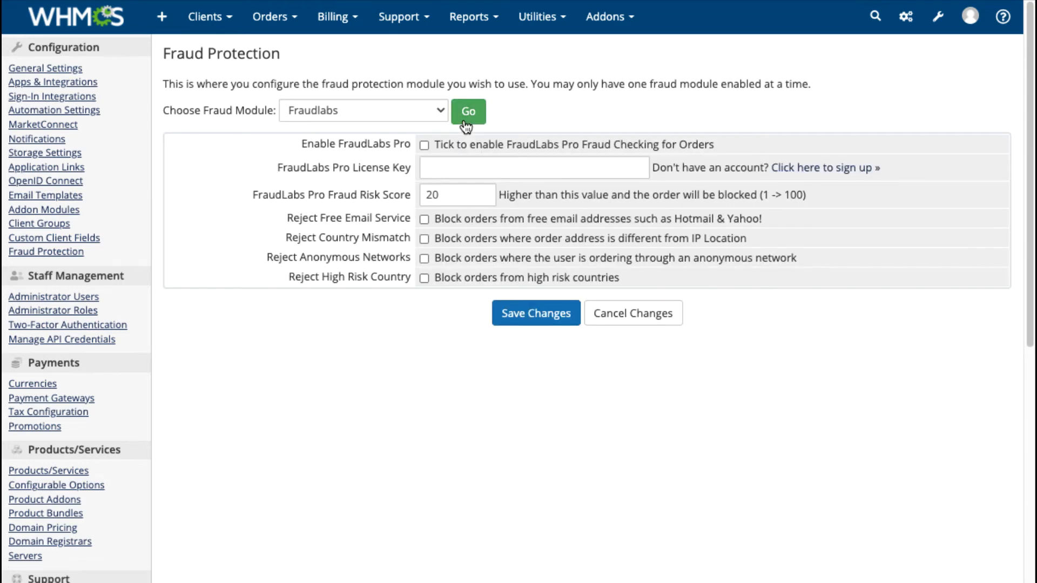